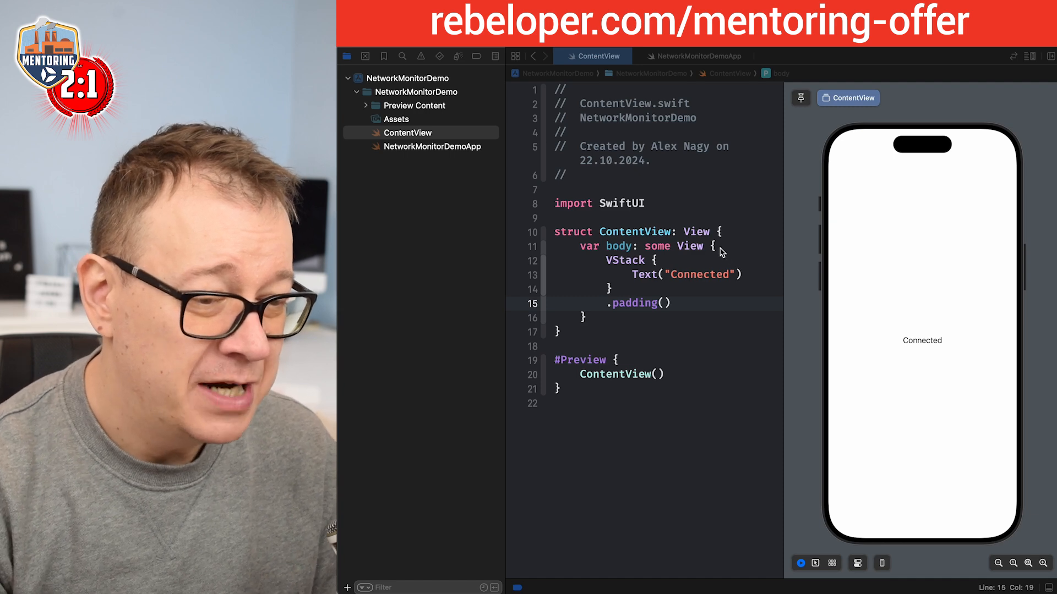
- Create a new empty NetworkObserver.swift file beside ContentView and start it with import SwiftUI
{"action": "double_click", "coordinate": [698, 274]}
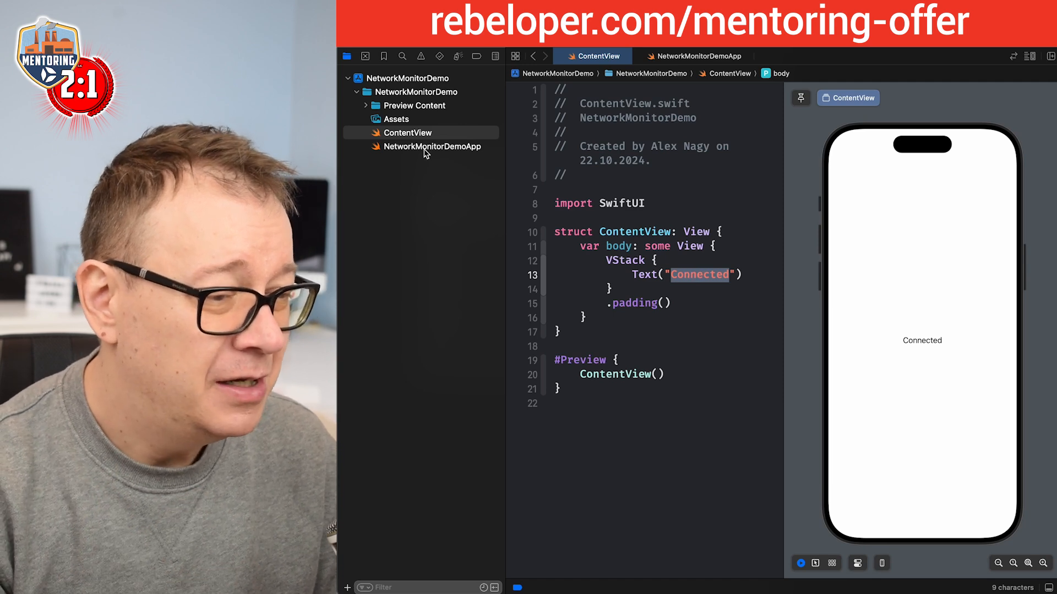
{"action": "right_click", "coordinate": [407, 133]}
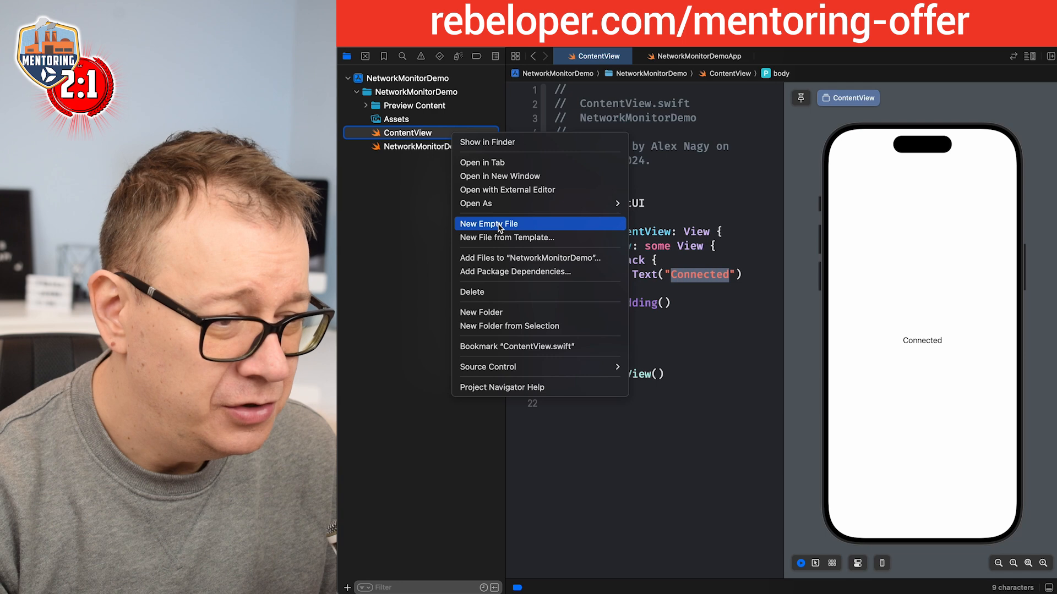
{"action": "left_click", "coordinate": [488, 223]}
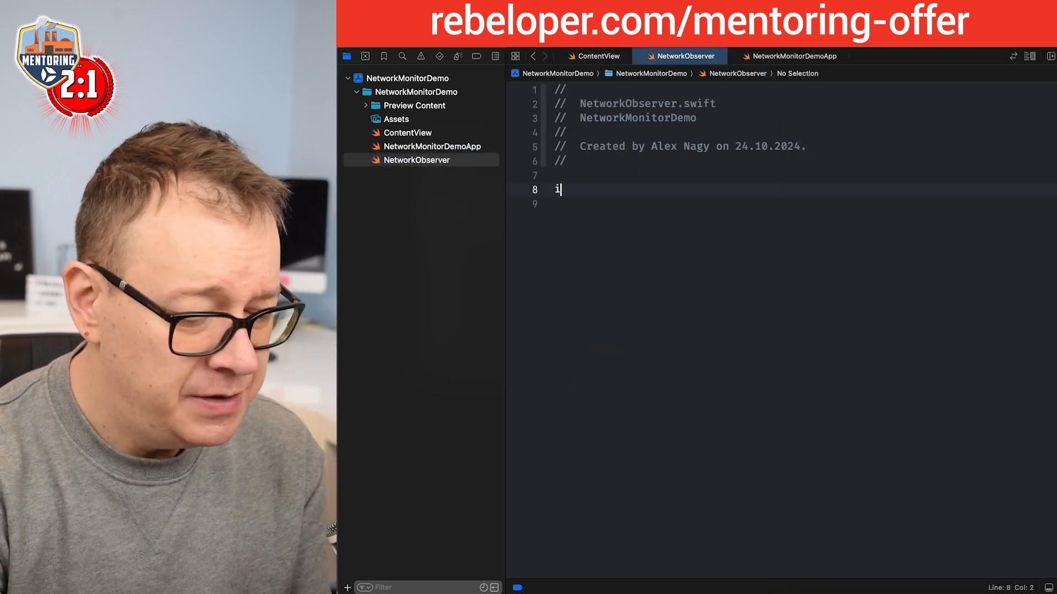
{"action": "type", "text": "mport SwiftUI"}
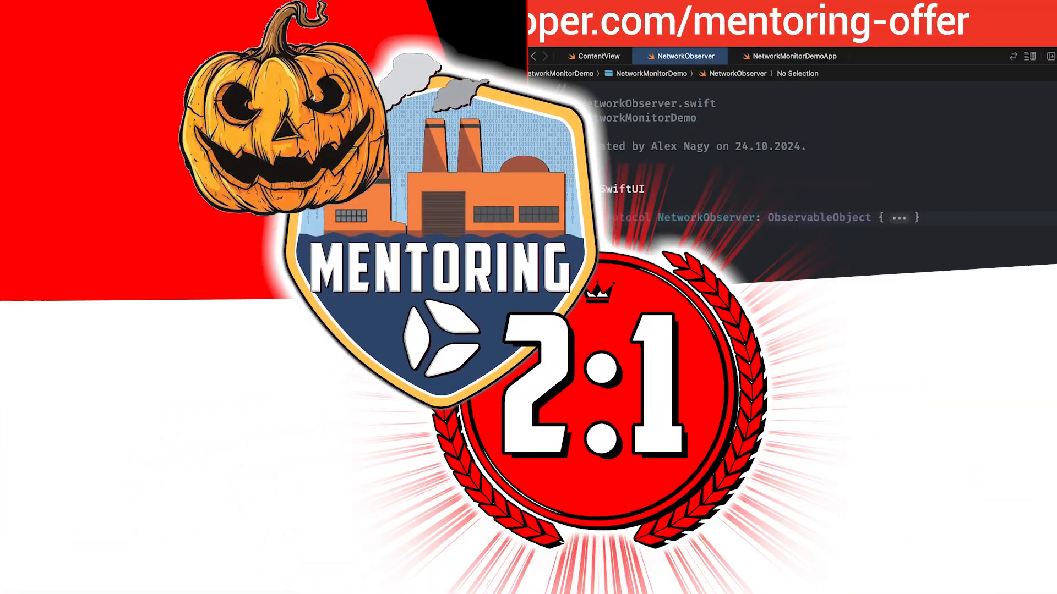
{"action": "type", "text": "@"}
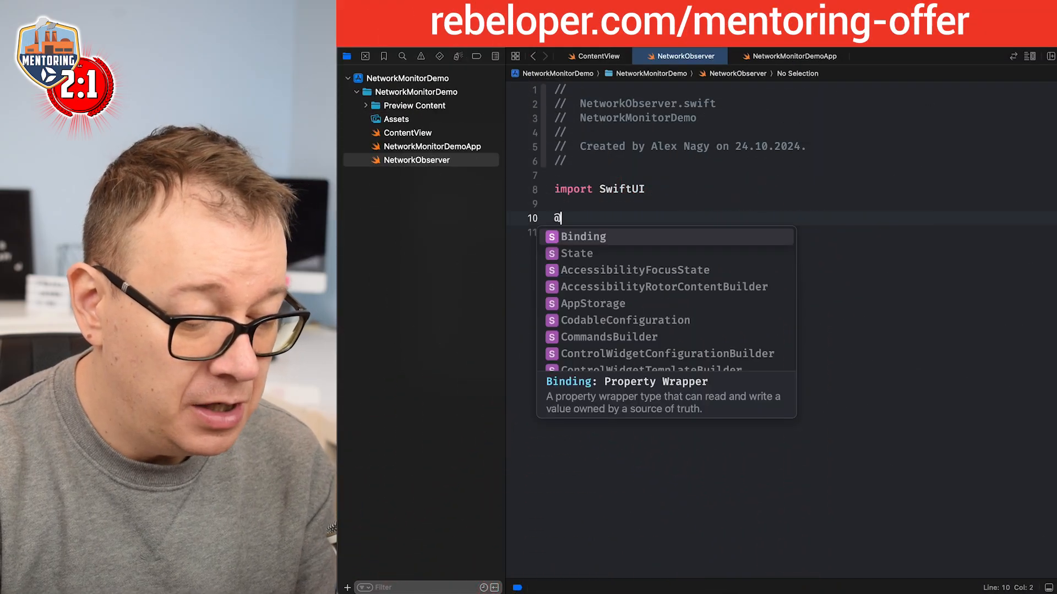
{"action": "type", "text": "ObservableObject"}
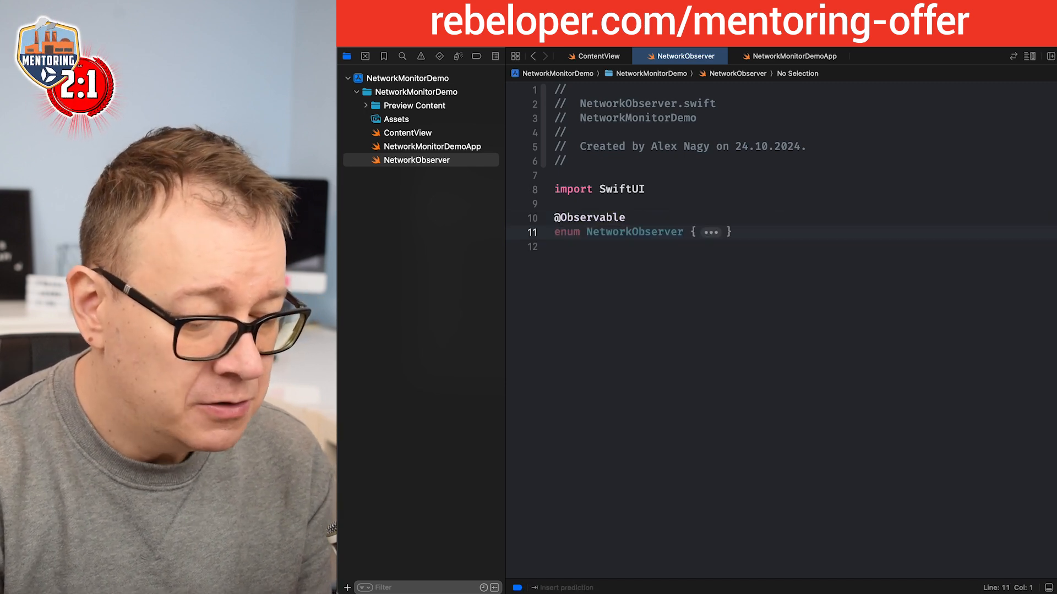
{"action": "type", "text": "class NetworkObserver: ObservableObject"}
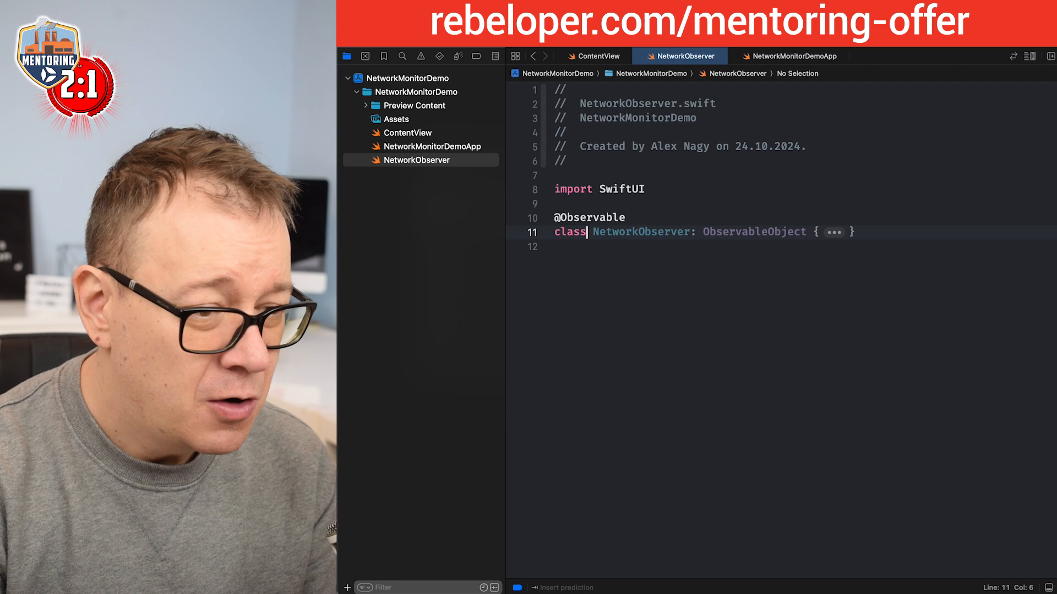
{"action": "type", "text": "class"}
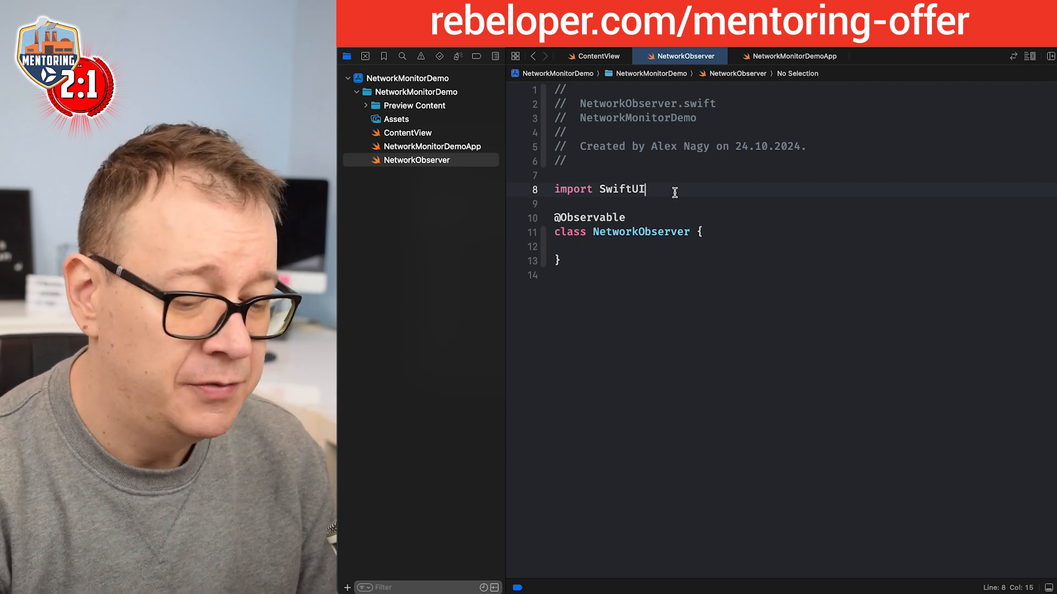
- Import Network and add private let networkMonitor = NWPathMonitor() inside the class
{"action": "type", "text": "import NetworkMonitor"}
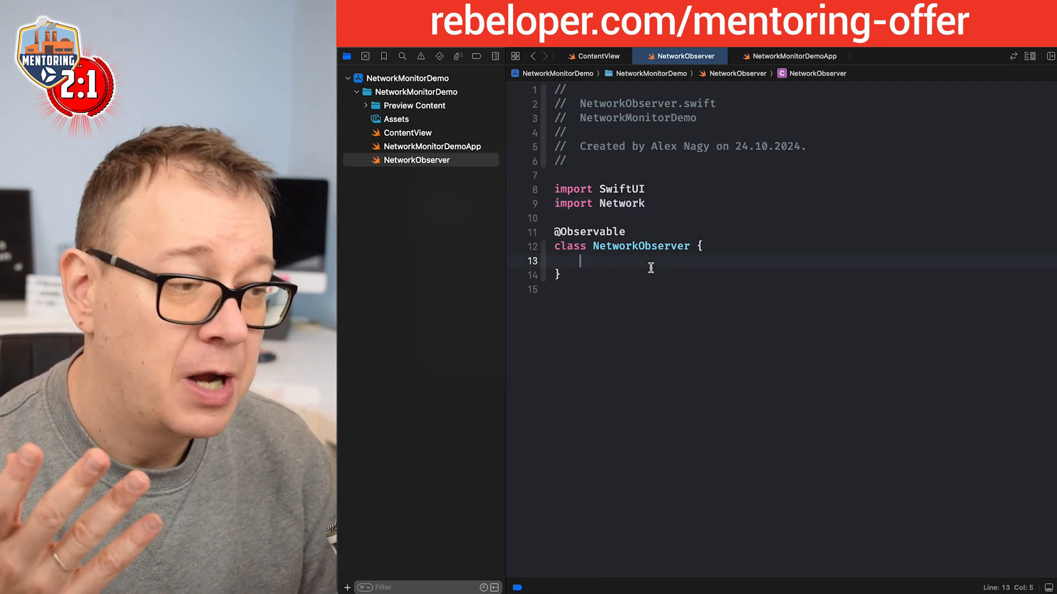
{"action": "type", "text": "pri"}
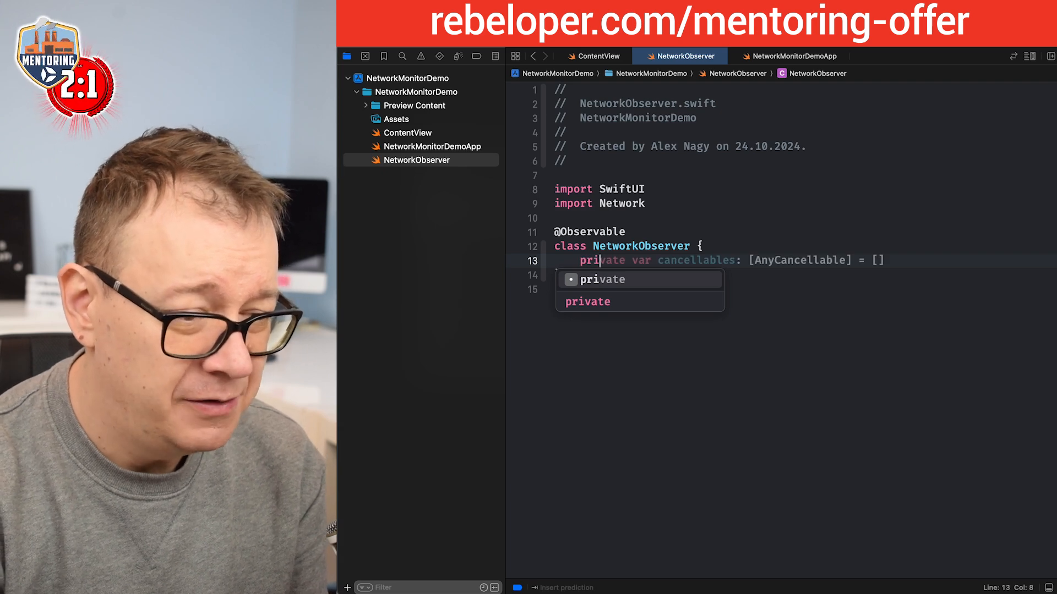
{"action": "type", "text": "let"}
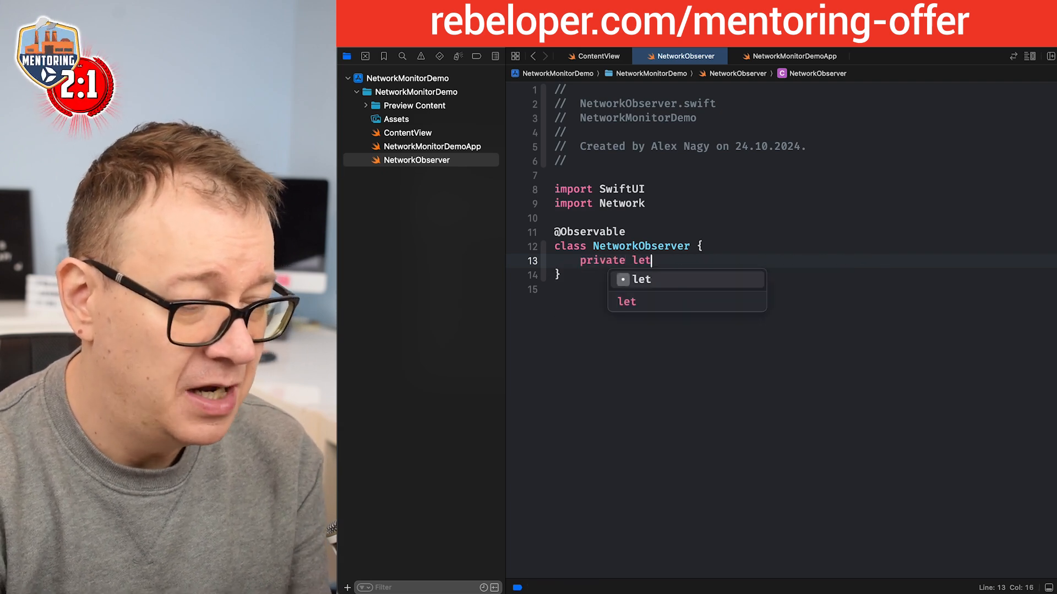
{"action": "type", "text": "network: Network"}
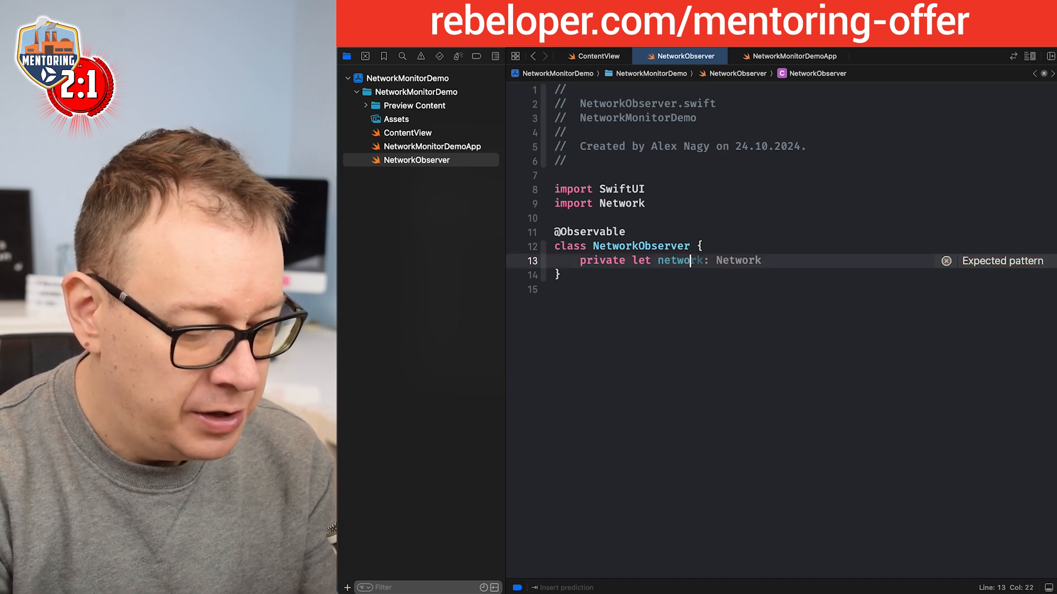
{"action": "type", "text": "Monitoer"}
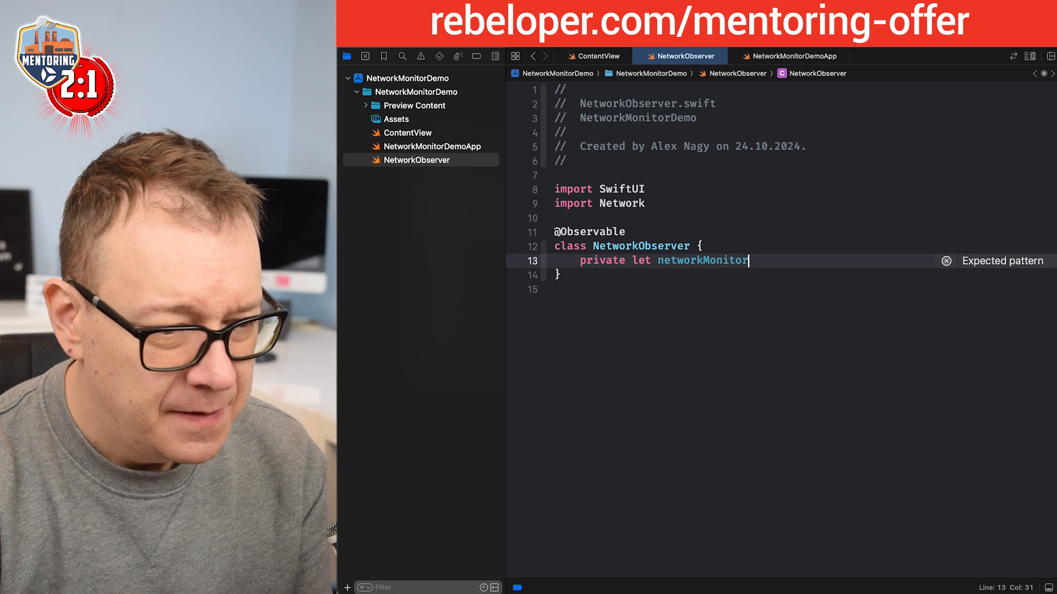
{"action": "type", "text": "= NWPathMonitor"}
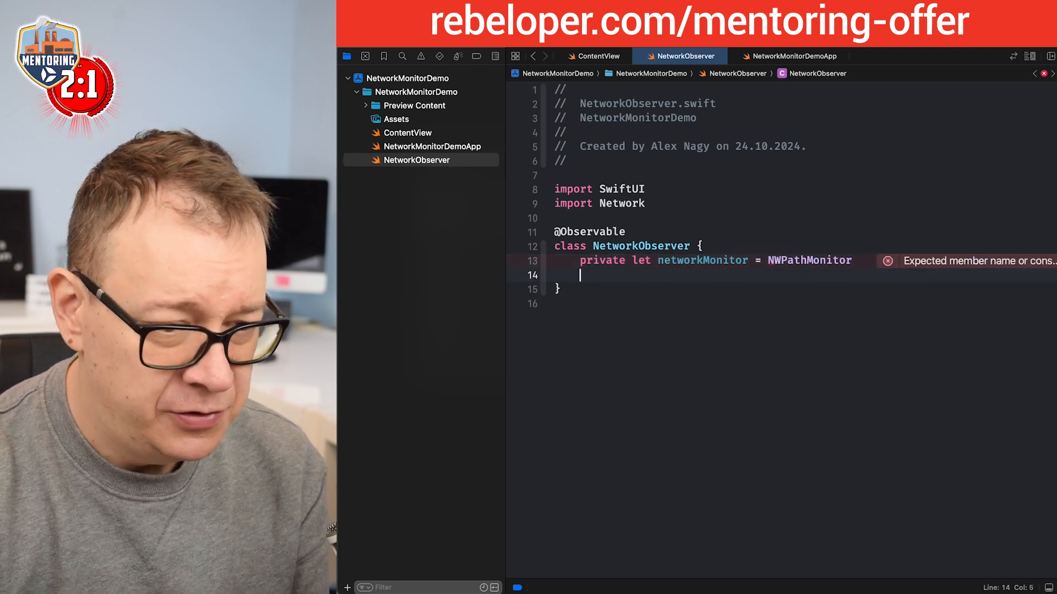
{"action": "type", "text": "()"}
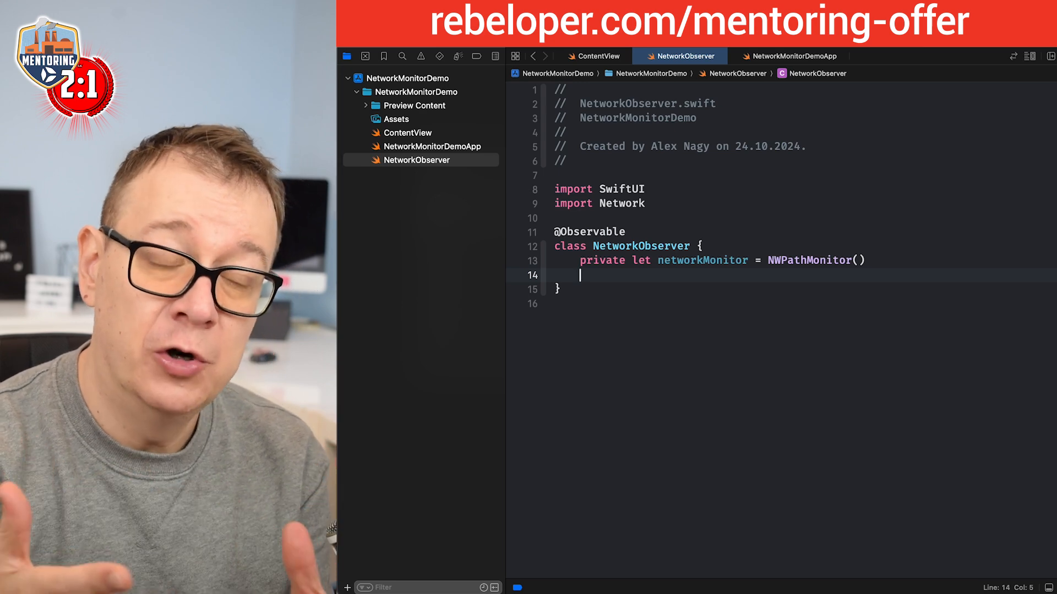
- Begin a private workerQueue DispatchQueue property below the monitor
{"action": "type", "text": "pri"}
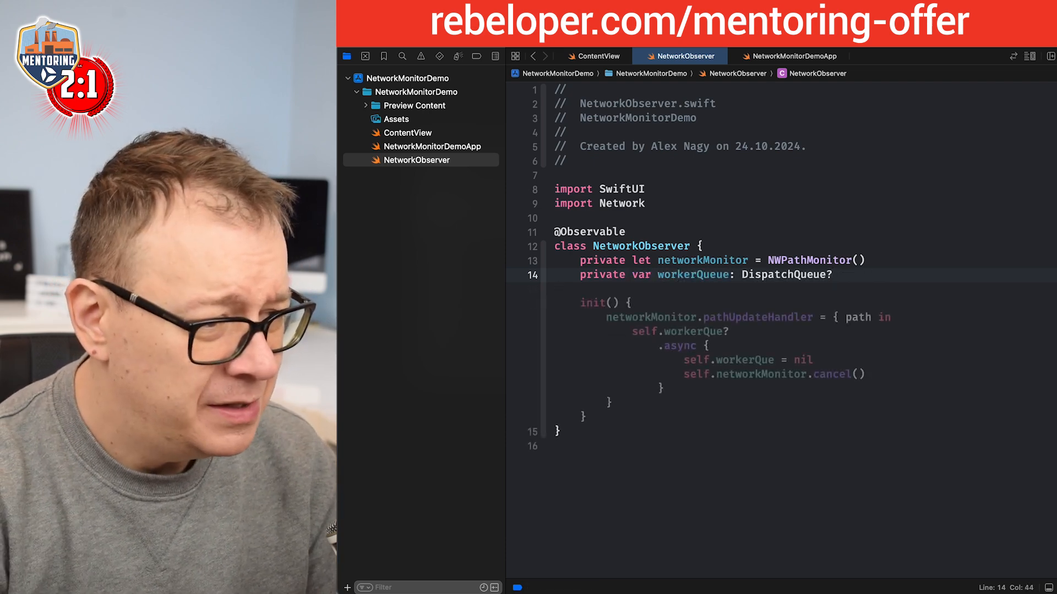
- Initialise workerQueue as DispatchQueue(label: "NetworkObserver")
{"action": "type", "text": "("}
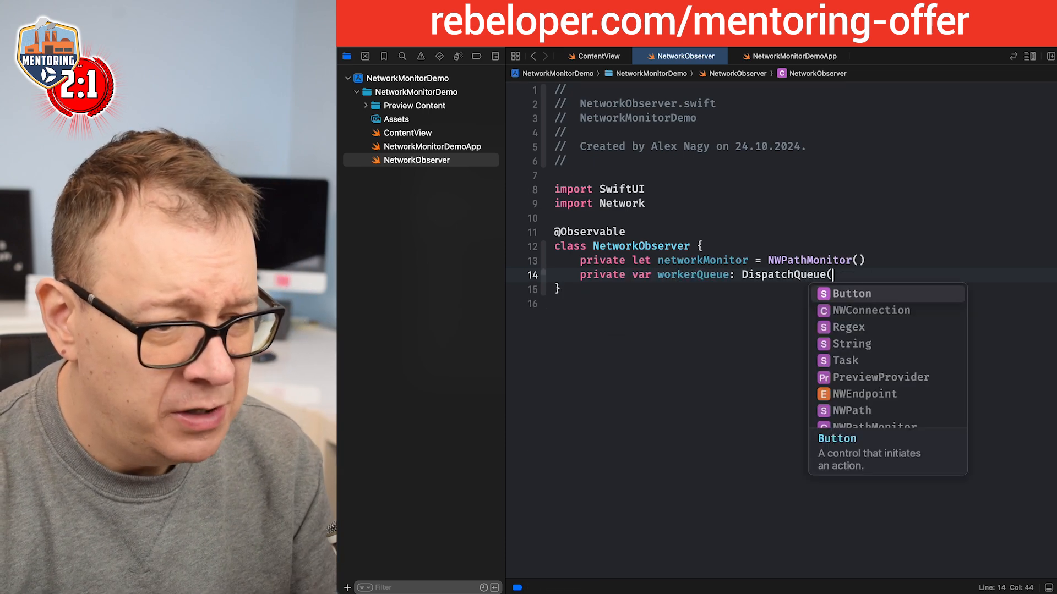
{"action": "type", "text": "label: \"NetworkObserver"}
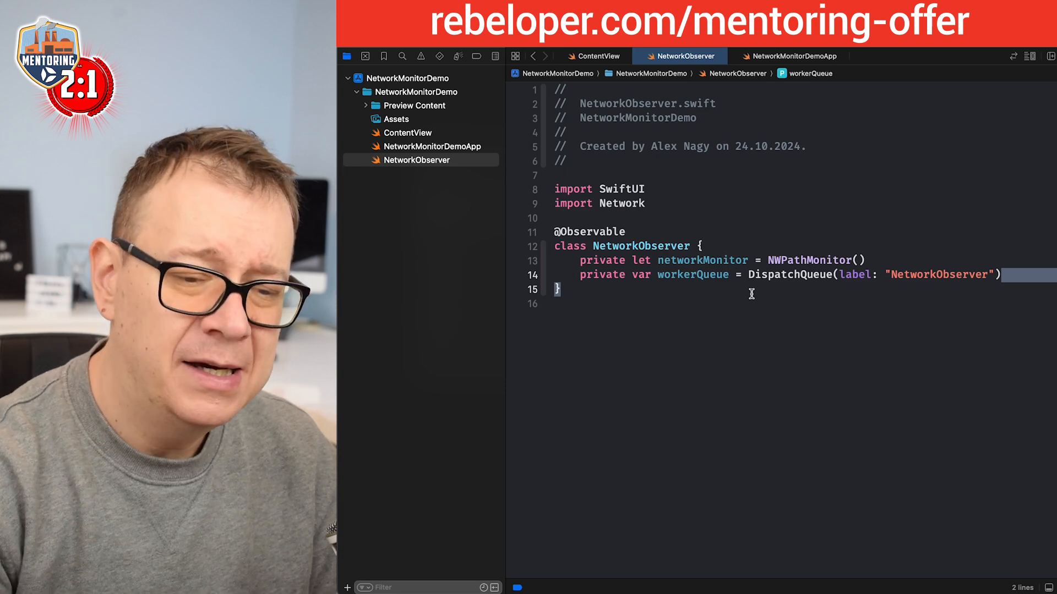
{"action": "left_click", "coordinate": [1004, 274]}
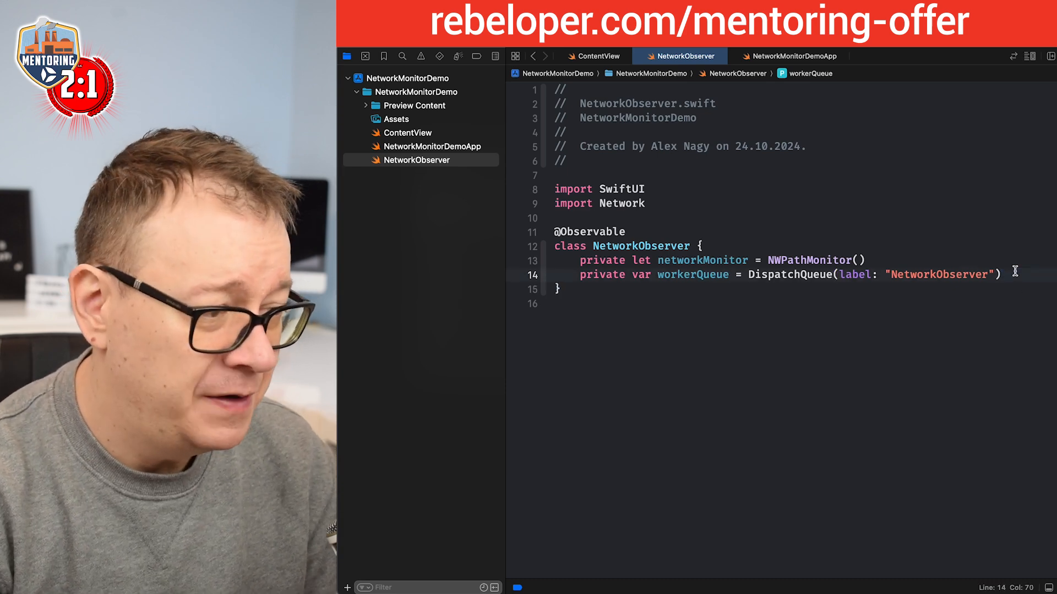
- Add var isConnected = false to the class
{"action": "type", "text": "var isCon"}
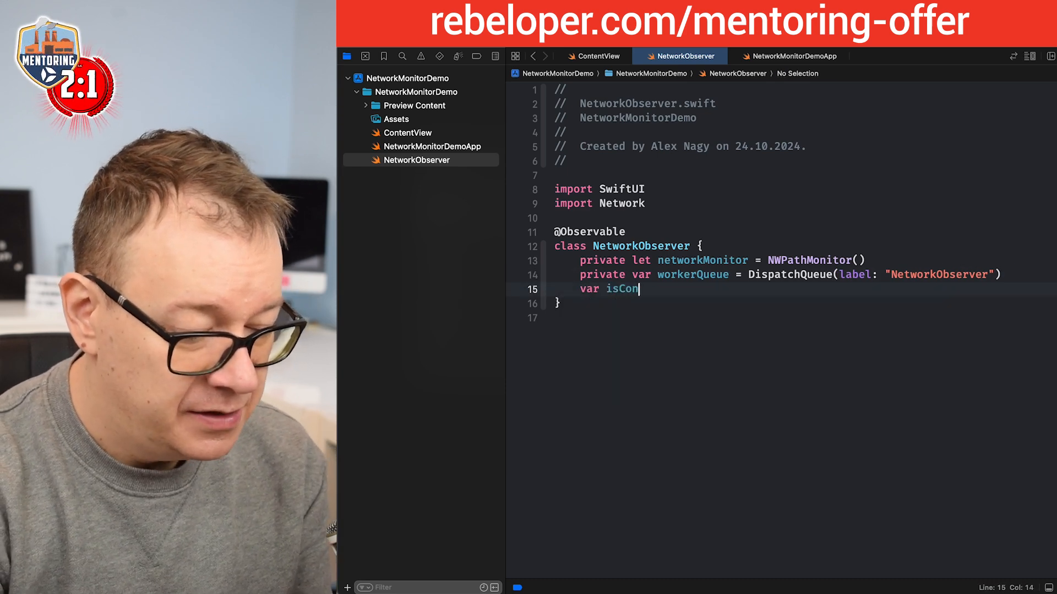
{"action": "type", "text": "nected: Bool = false"}
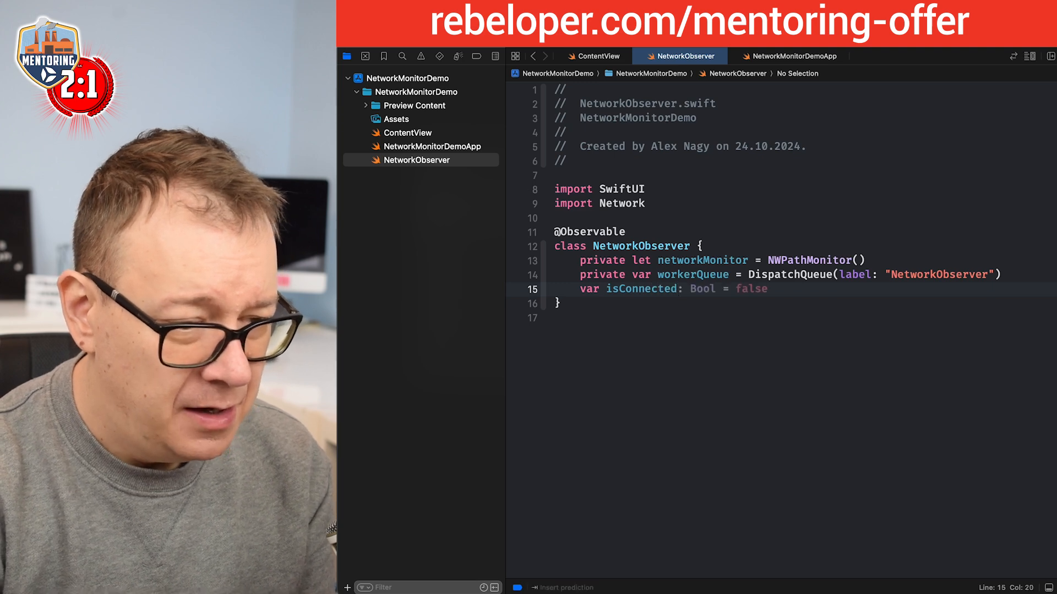
{"action": "type", "text": "= f"}
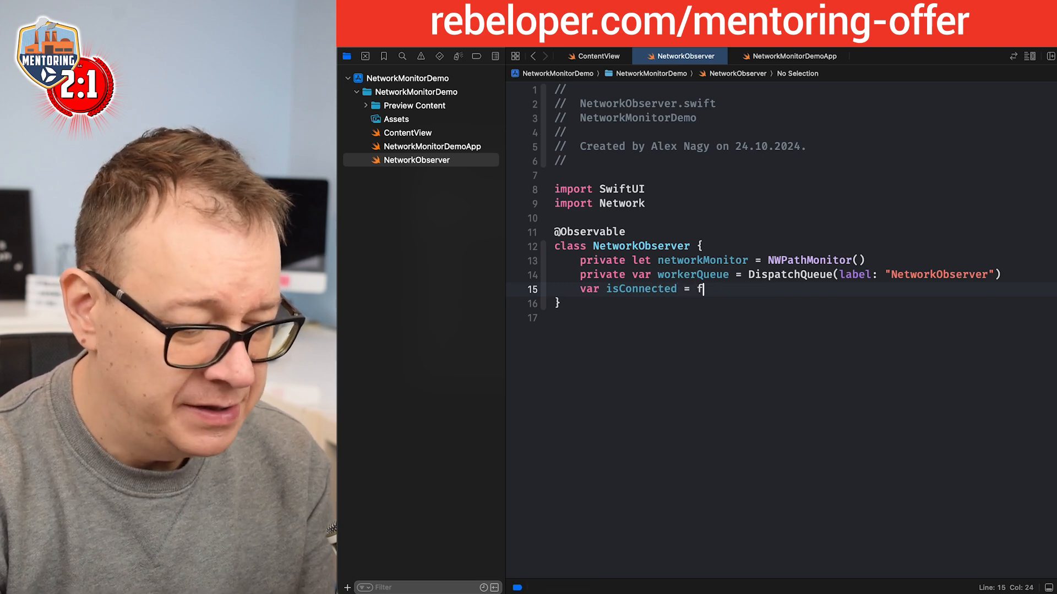
{"action": "type", "text": "alse"}
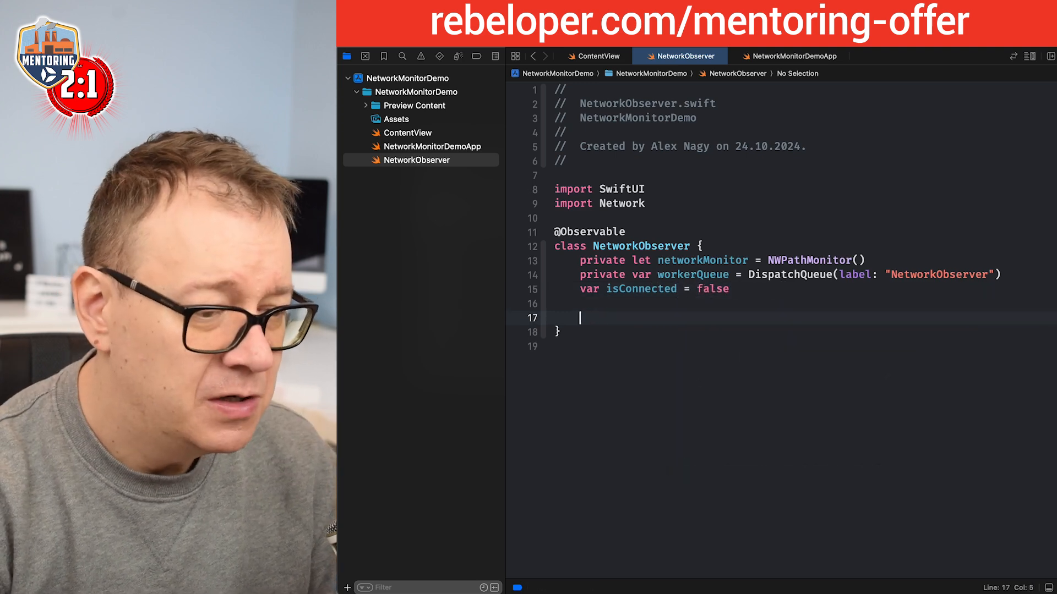
- Write init setting pathUpdateHandler to update isConnected from path.status and starting the monitor on workerQueue
{"action": "type", "text": "i"}
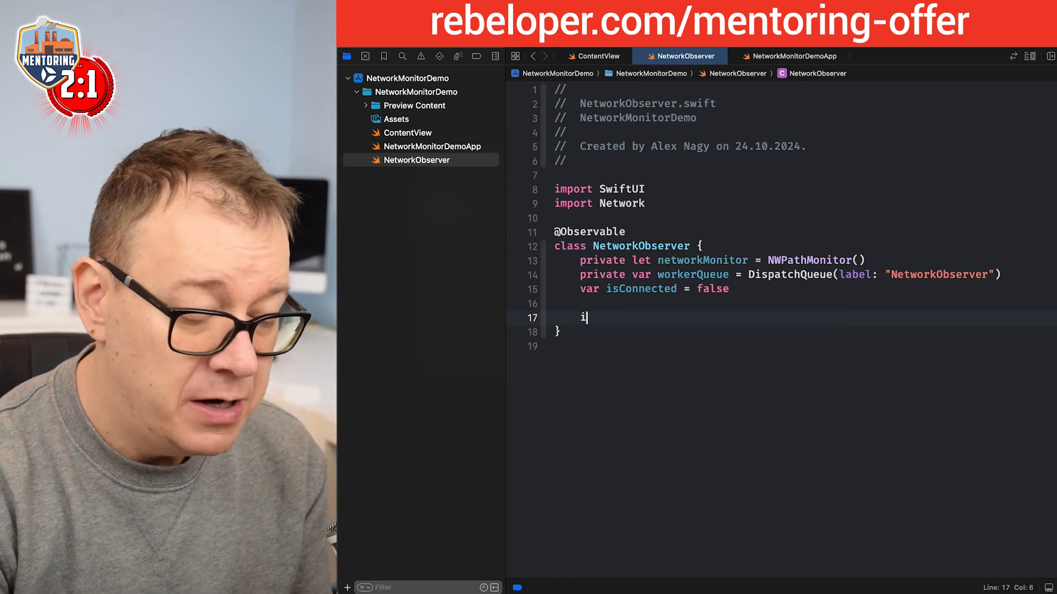
{"action": "type", "text": "nit() {"}
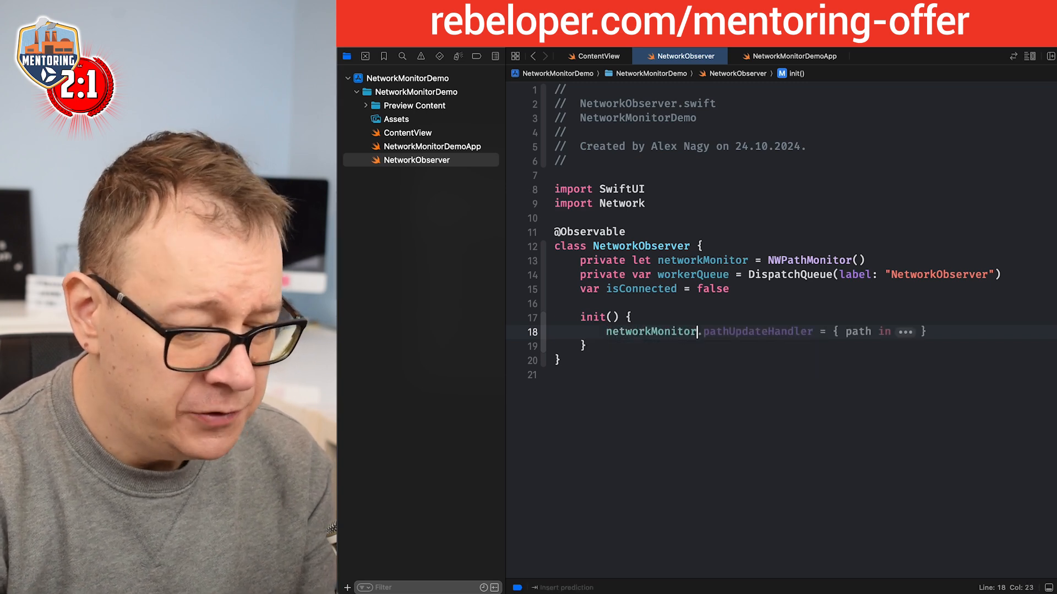
{"action": "type", "text": "pathUpdateHandler = { path in"}
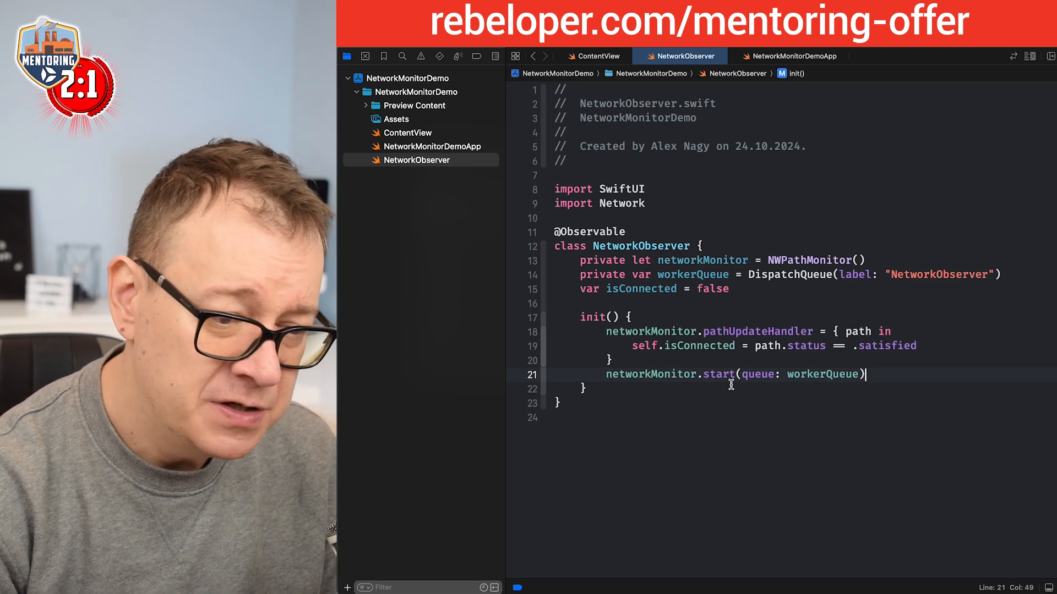
{"action": "double_click", "coordinate": [639, 289]}
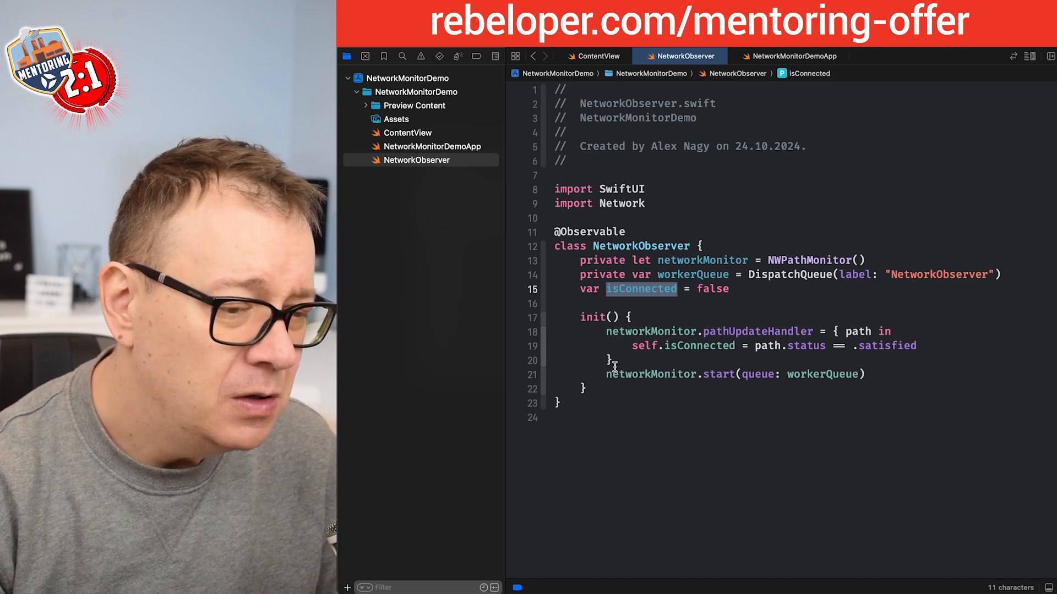
{"action": "double_click", "coordinate": [639, 245]}
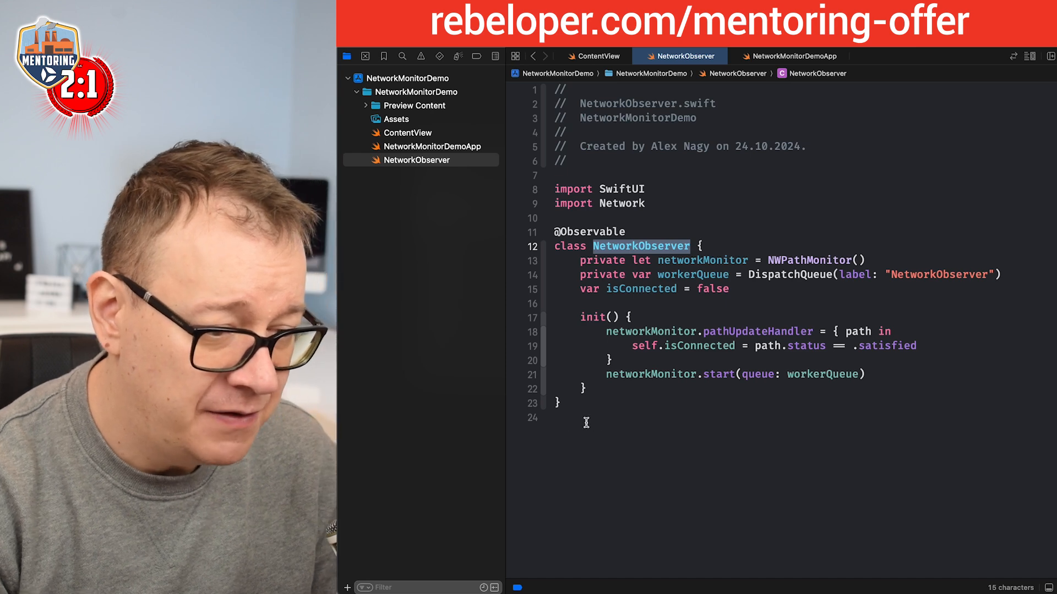
{"action": "type", "text": "exte"}
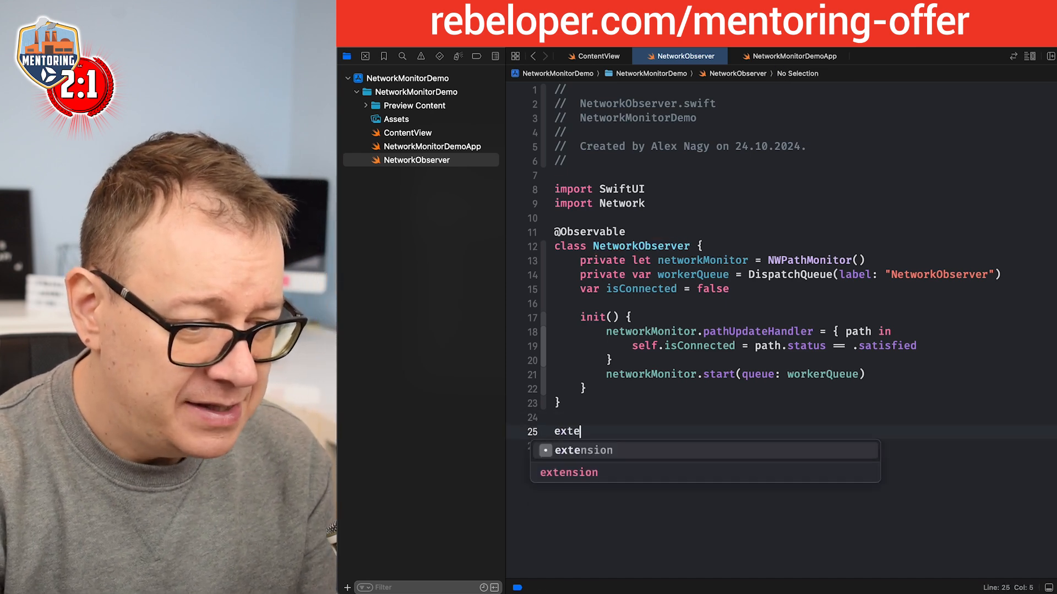
{"action": "type", "text": "nsion Envi"}
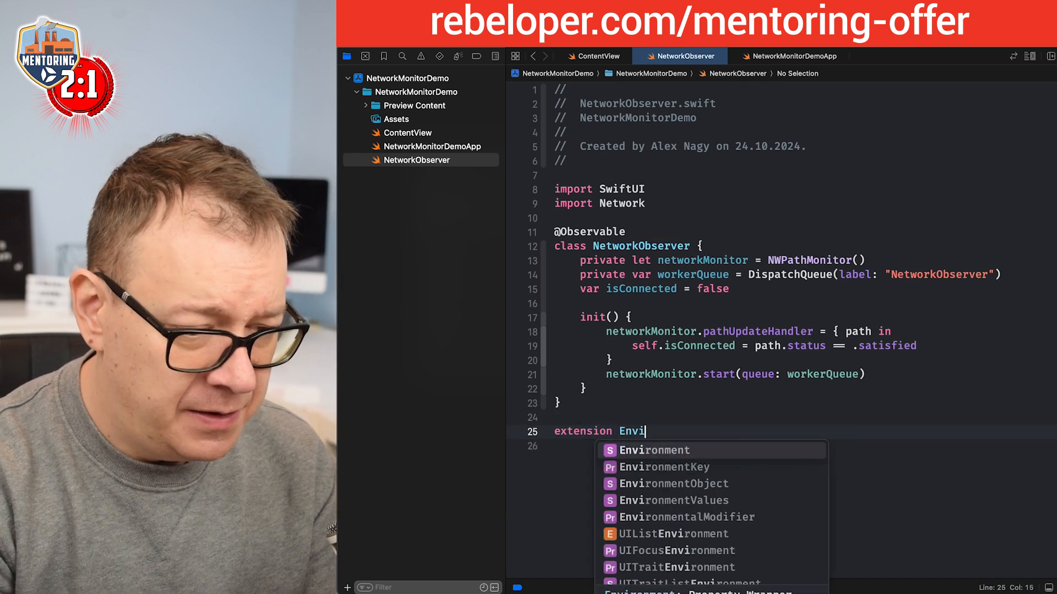
{"action": "left_click", "coordinate": [672, 500]}
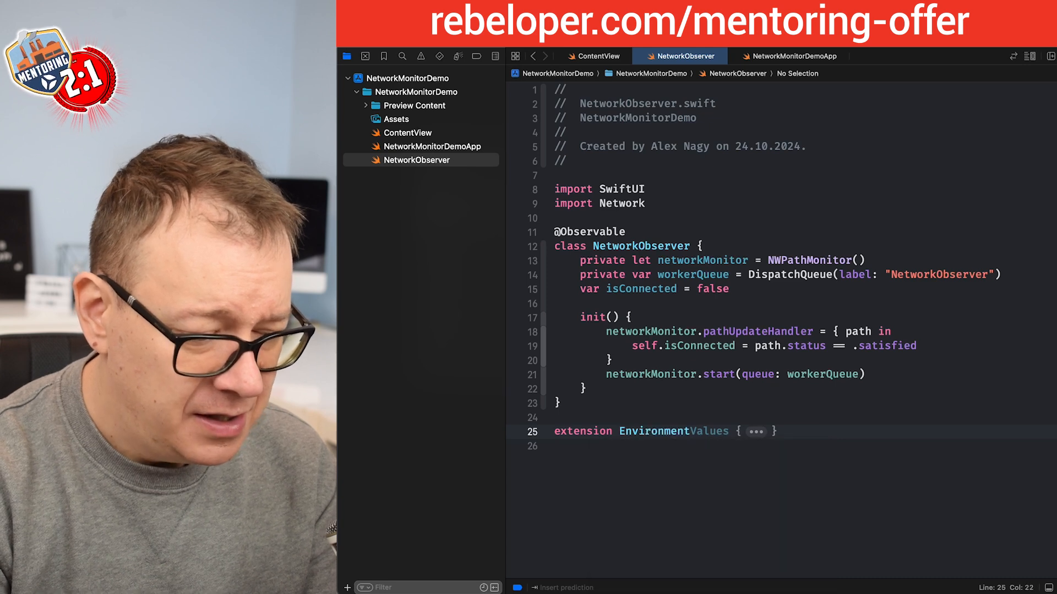
{"action": "left_click", "coordinate": [755, 431]}
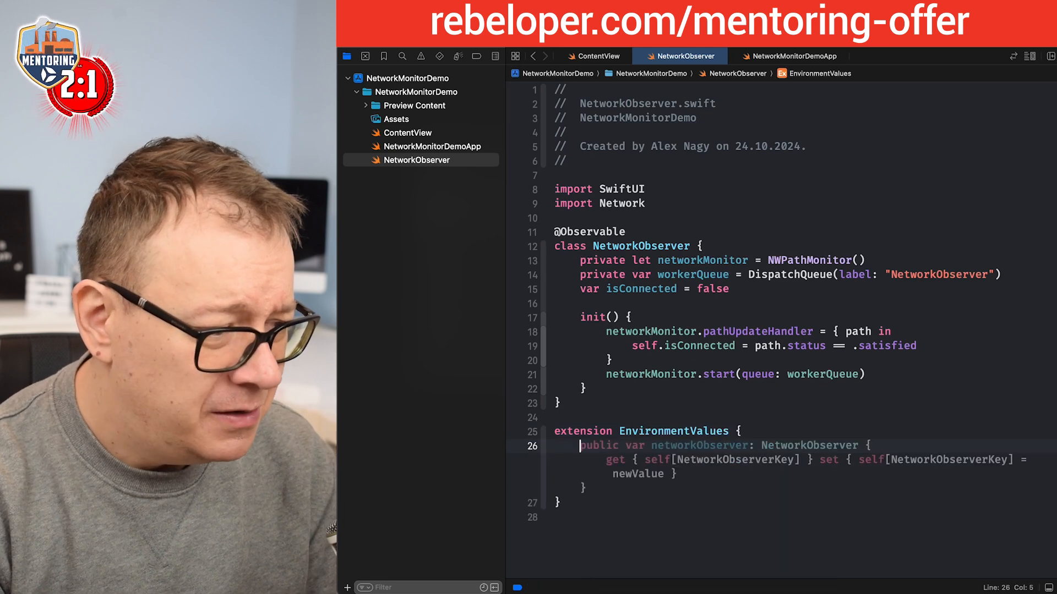
{"action": "type", "text": "@En"}
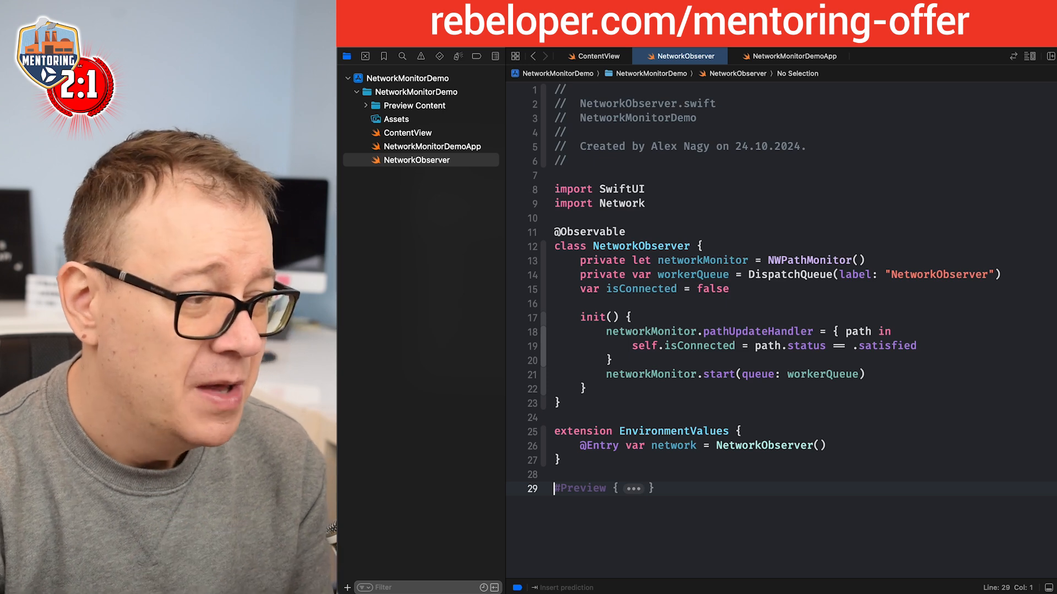
- Add a View extension whose listenToNetworkChanges() returns environment(\.network, .init())
{"action": "type", "text": "extension EnvironmentValues.Network"}
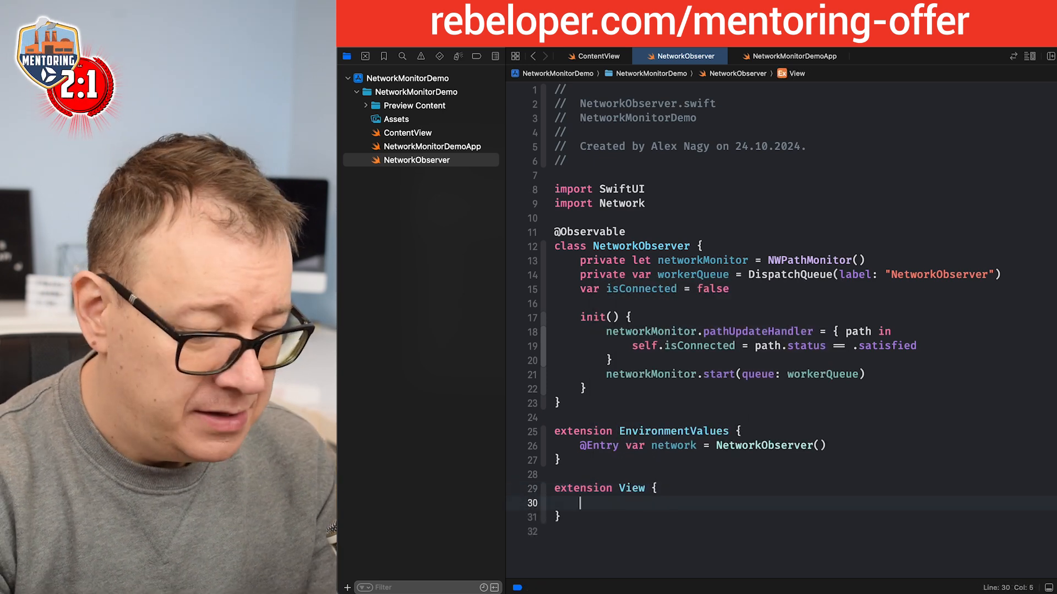
{"action": "type", "text": "func"}
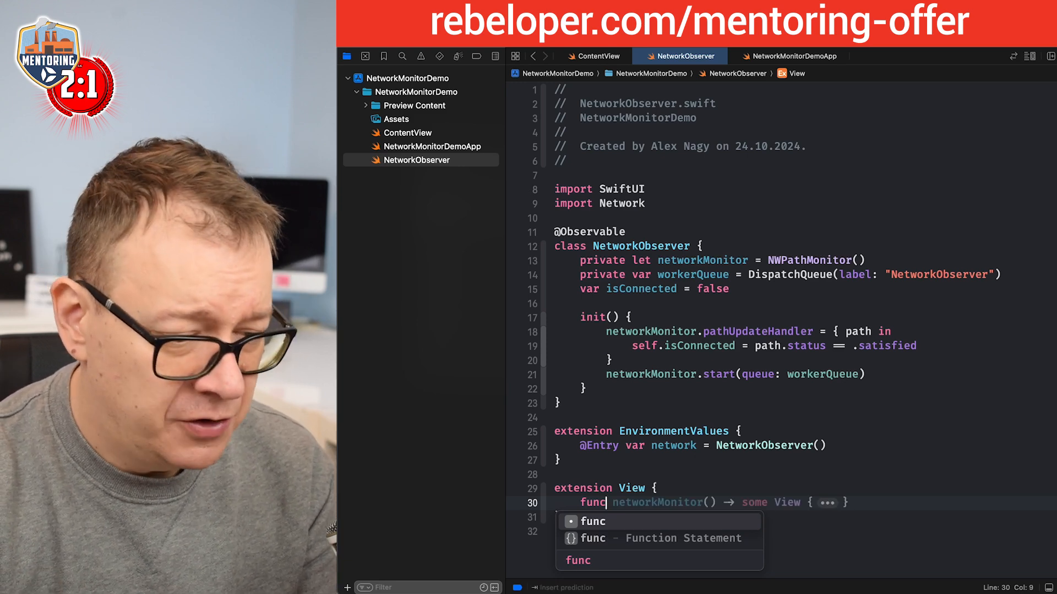
{"action": "type", "text": "listenToiNetworkChanges("}
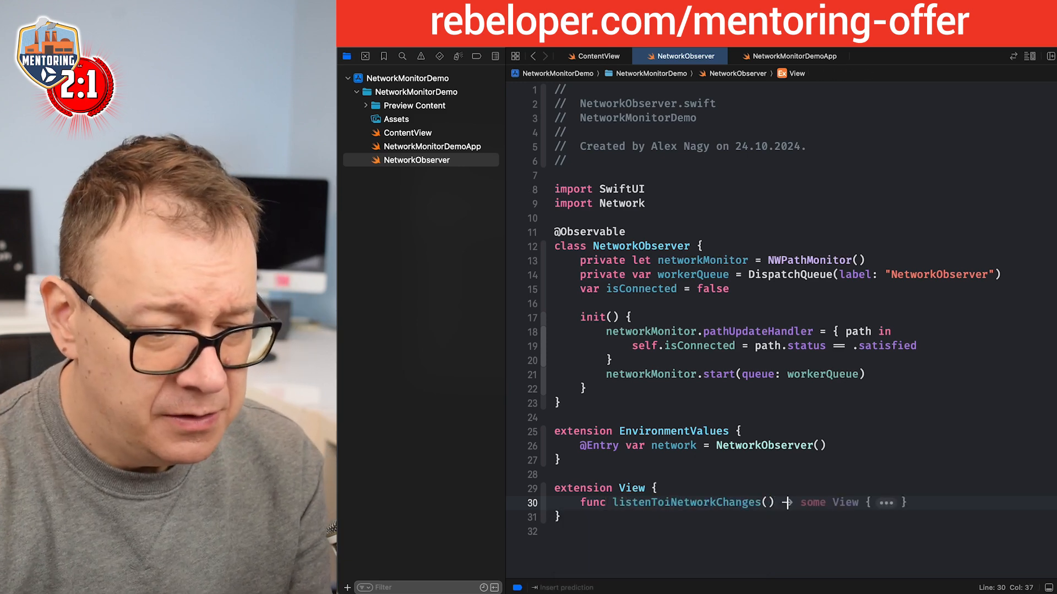
{"action": "type", "text": ".environment(\\.network, .init())"}
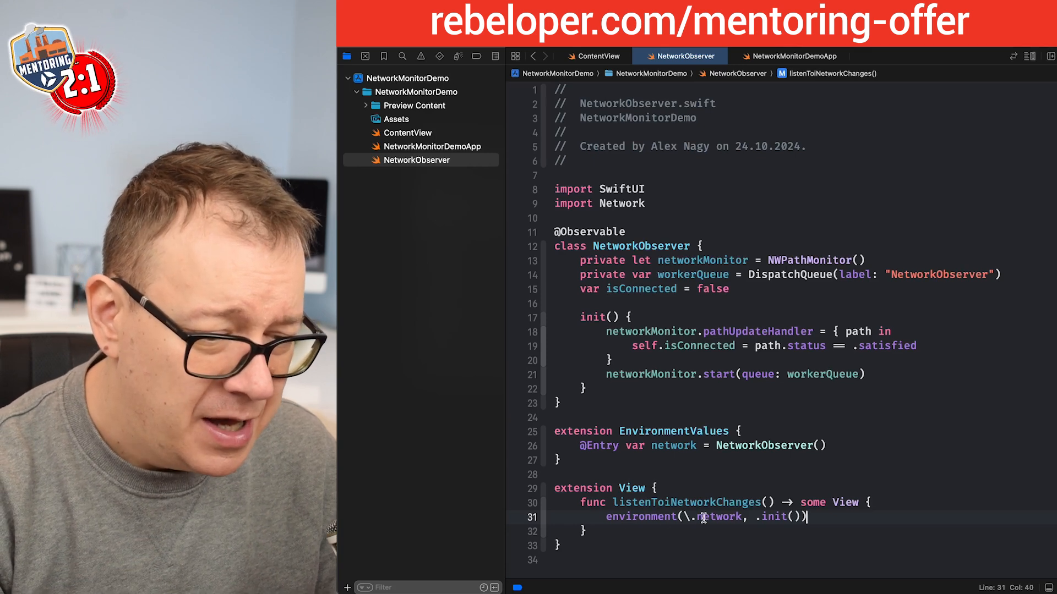
{"action": "double_click", "coordinate": [718, 517]}
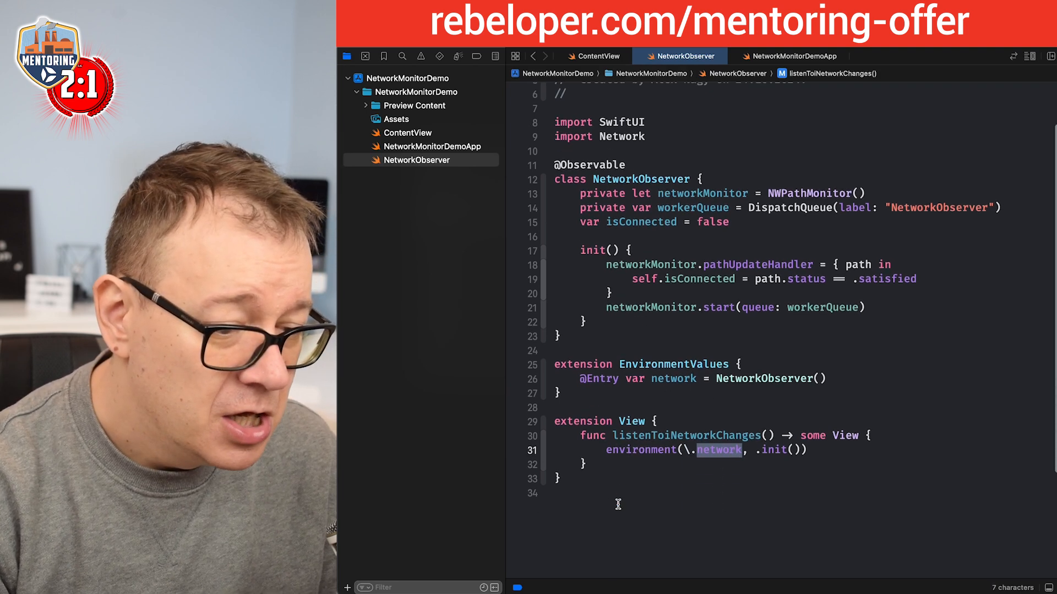
{"action": "scroll", "scroll_direction": "down", "scroll_amount": 3}
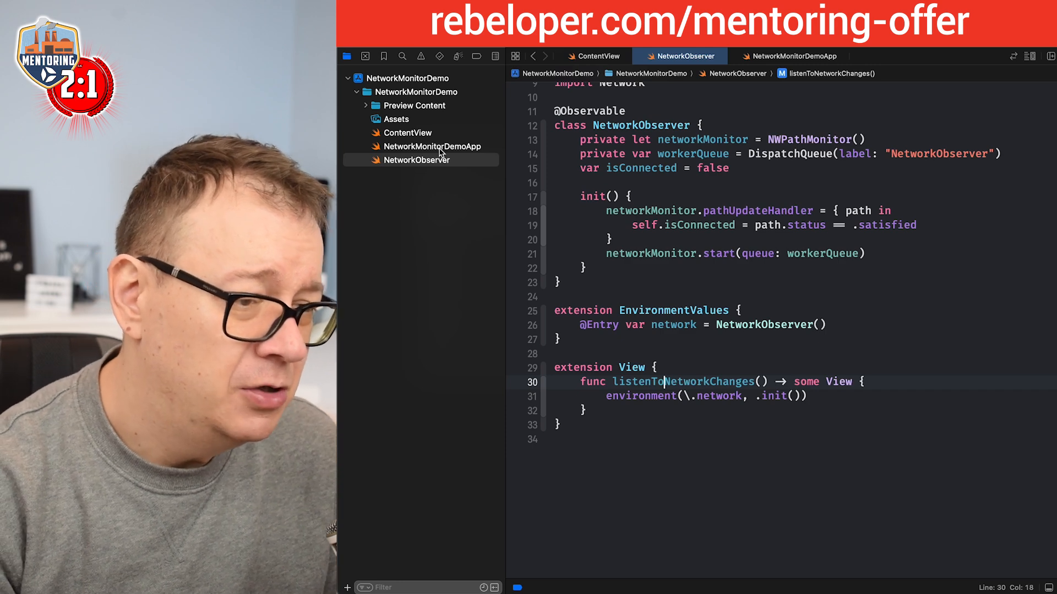
- In NetworkMonitorDemoApp, apply .listenToNetworkChanges() to ContentView() in the WindowGroup
{"action": "left_click", "coordinate": [432, 146]}
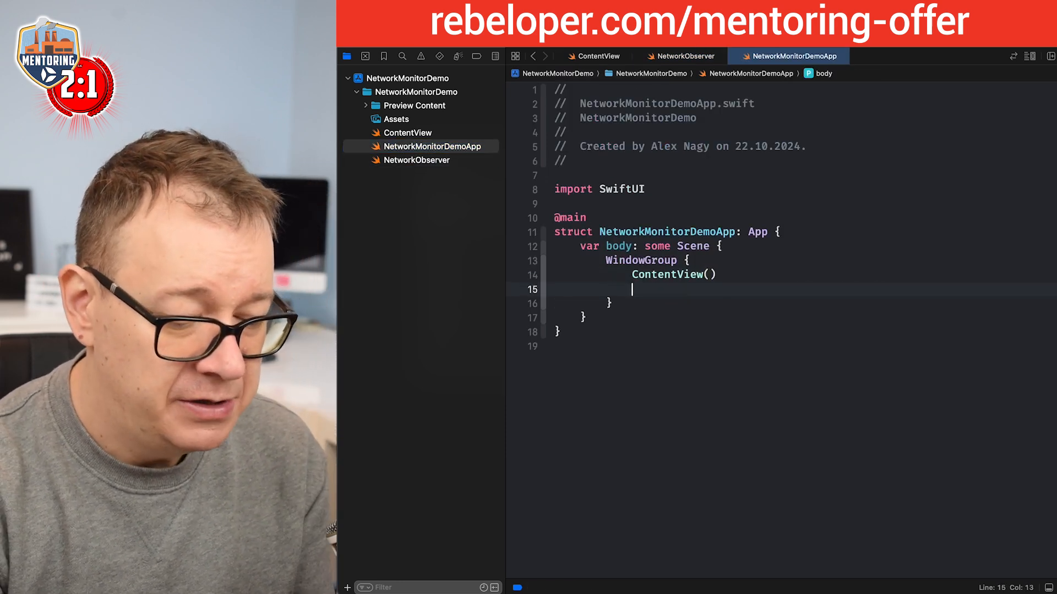
{"action": "type", "text": ".listItemTint(.red)"}
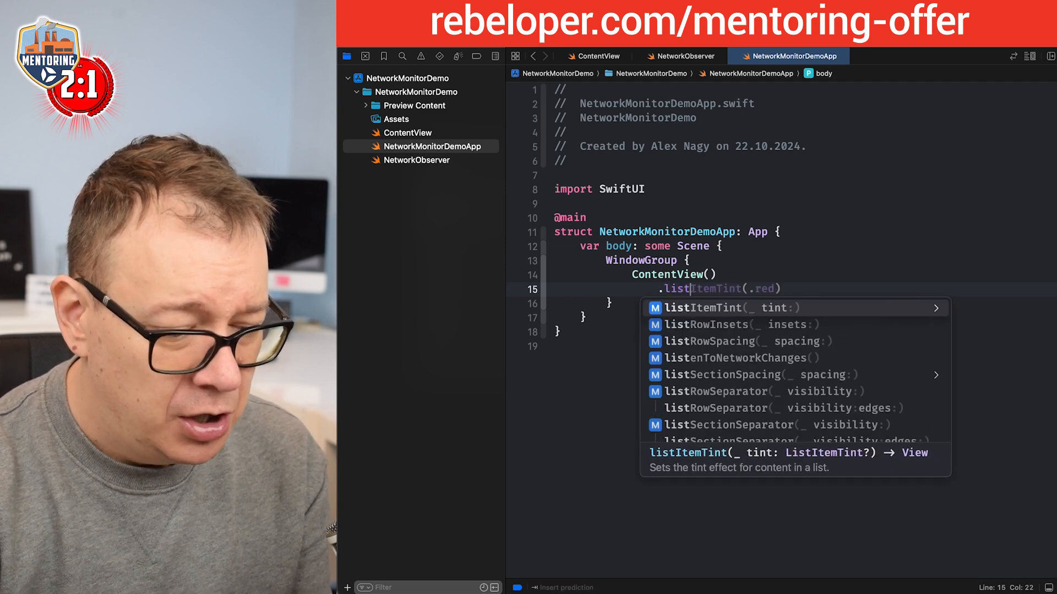
{"action": "type", "text": "listTo"}
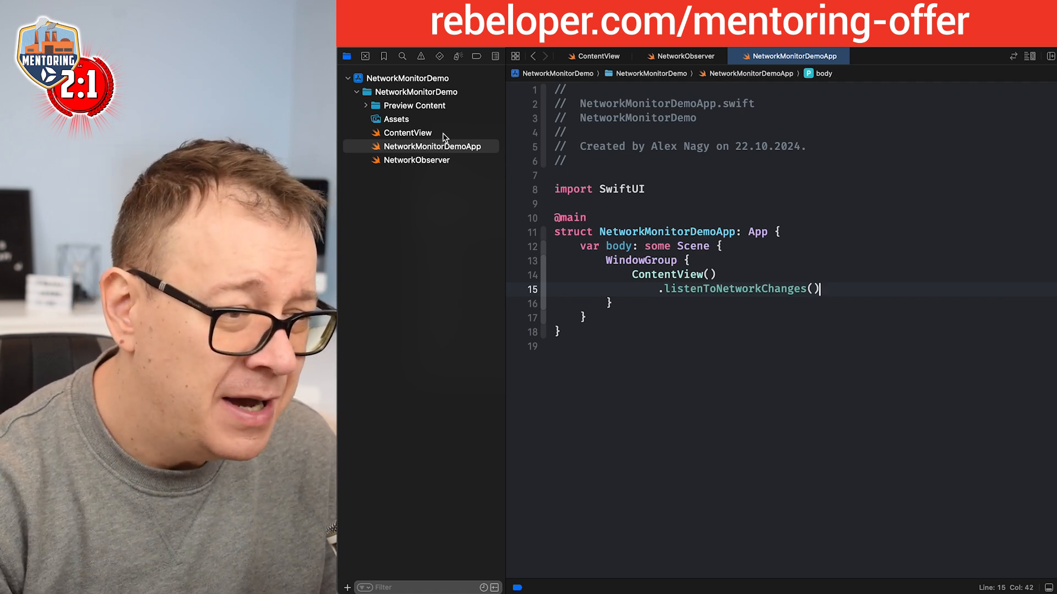
{"action": "left_click", "coordinate": [407, 132]}
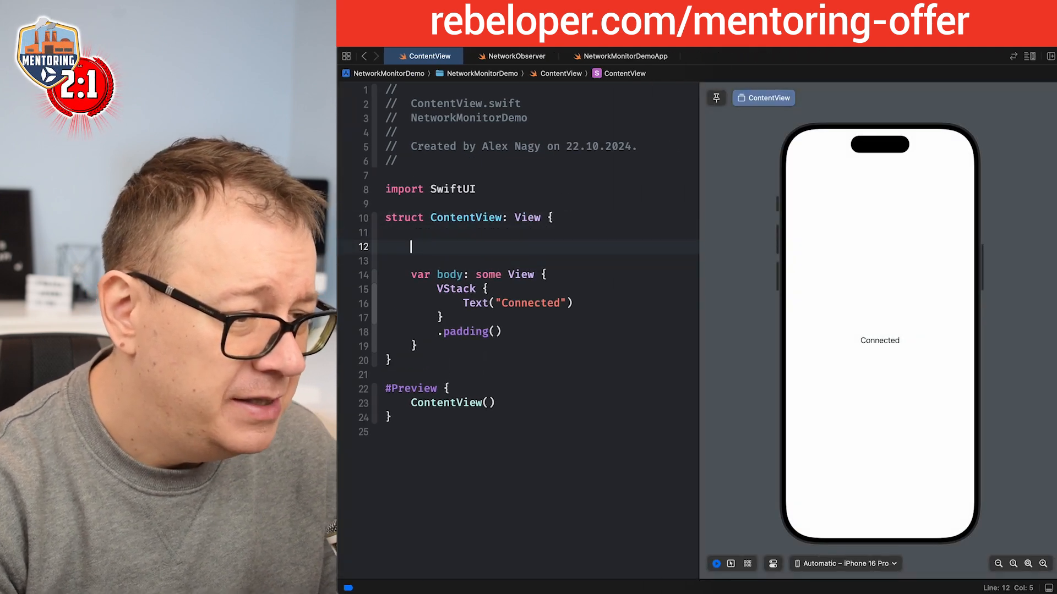
{"action": "type", "text": "@"}
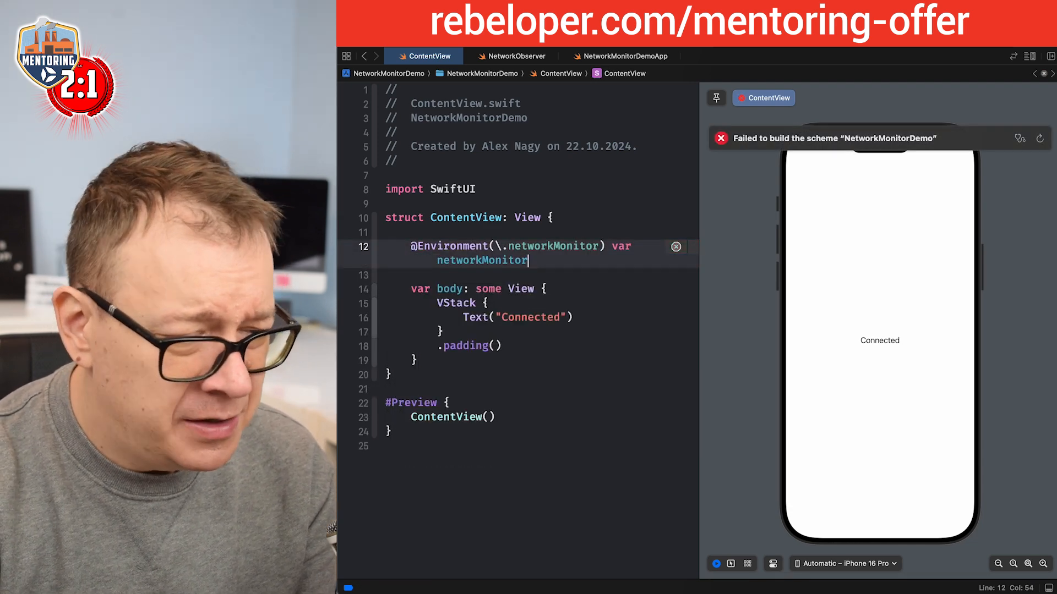
{"action": "key", "text": "Backspace"}
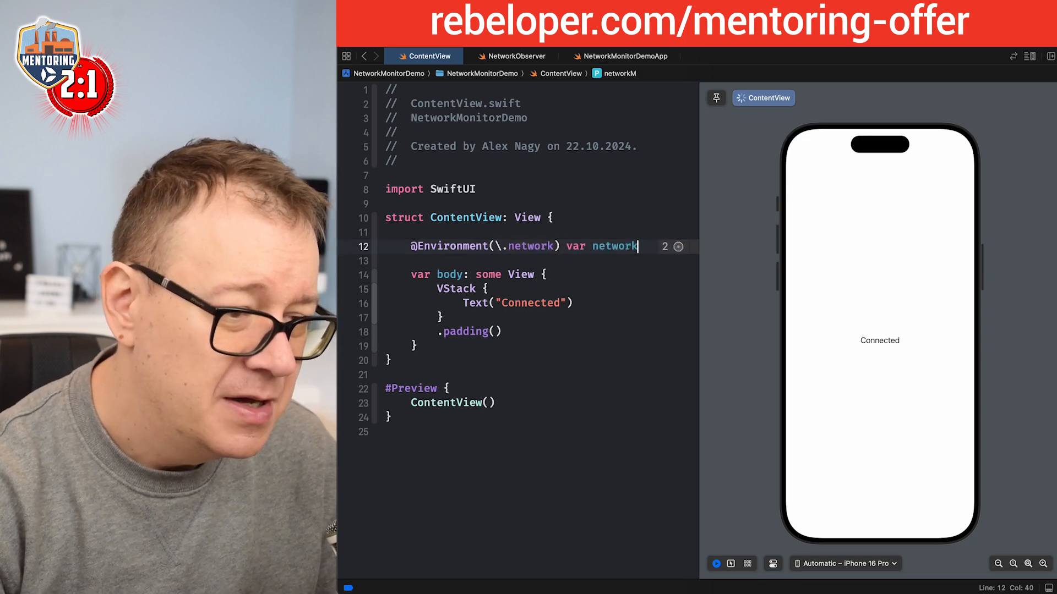
{"action": "double_click", "coordinate": [613, 245]}
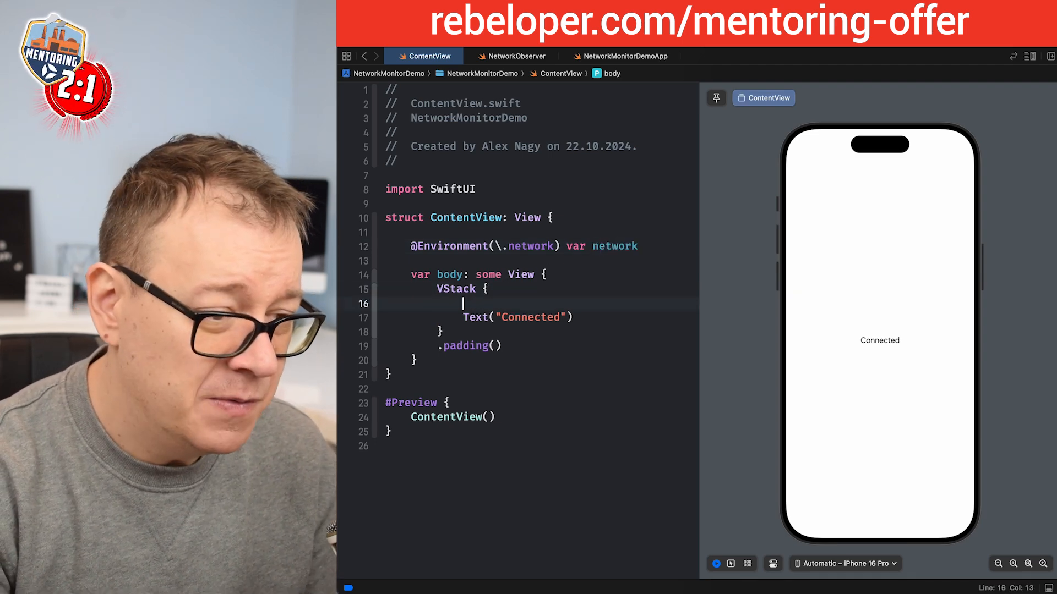
- Show Text("Connected") if network.isConnected, else Text("Disconnected") inside the VStack
{"action": "type", "text": "if is"}
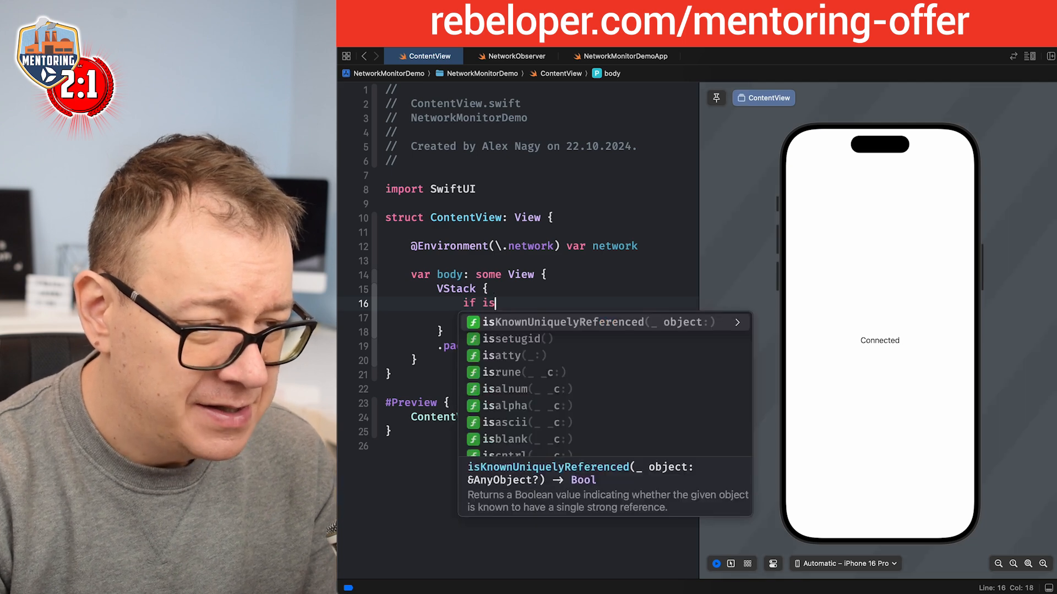
{"action": "type", "text": "network.isConnected {"}
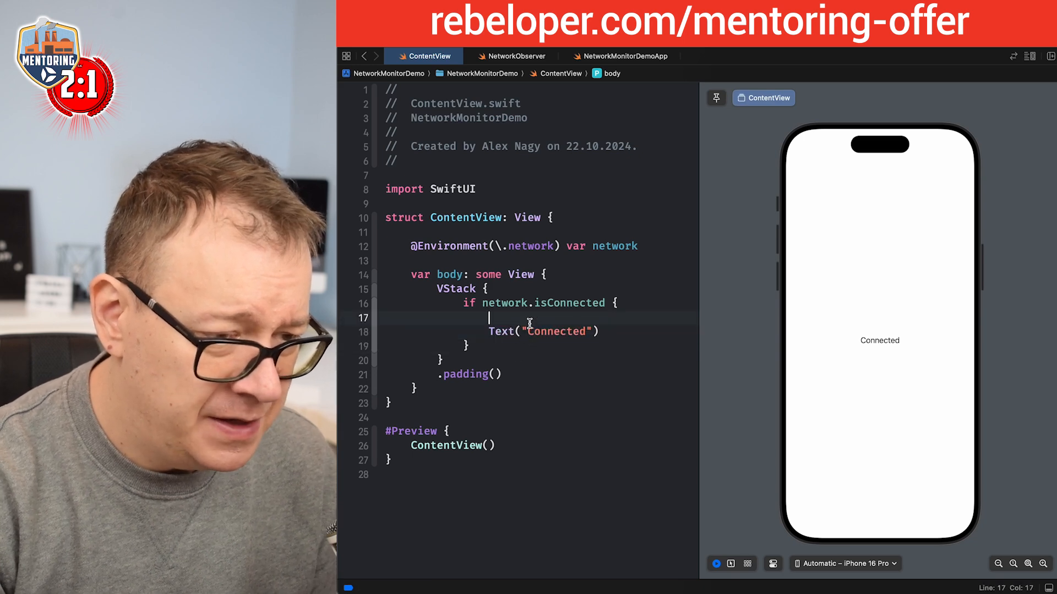
{"action": "key", "text": "backspace"}
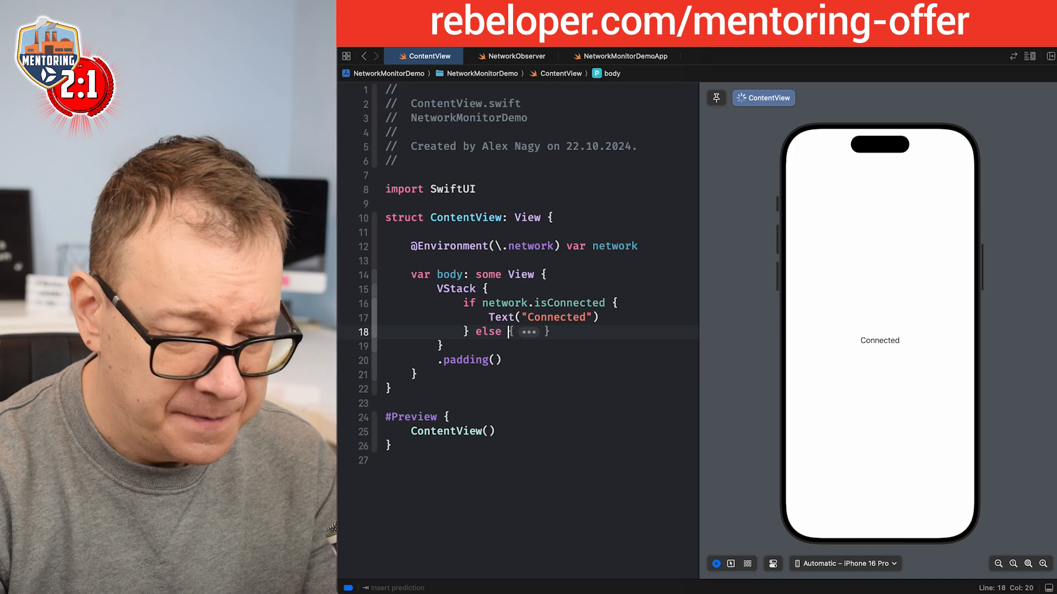
{"action": "type", "text": "Text(\"Disconnected\")"}
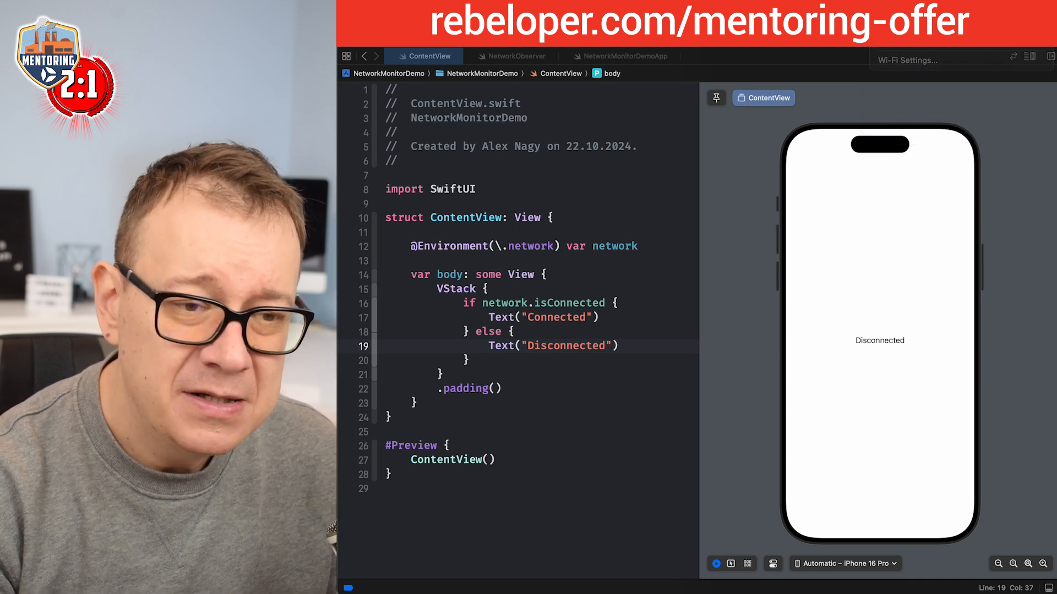
- With the preview reading Disconnected, reopen the Wi‑Fi menu to see available networks
{"action": "left_click", "coordinate": [908, 60]}
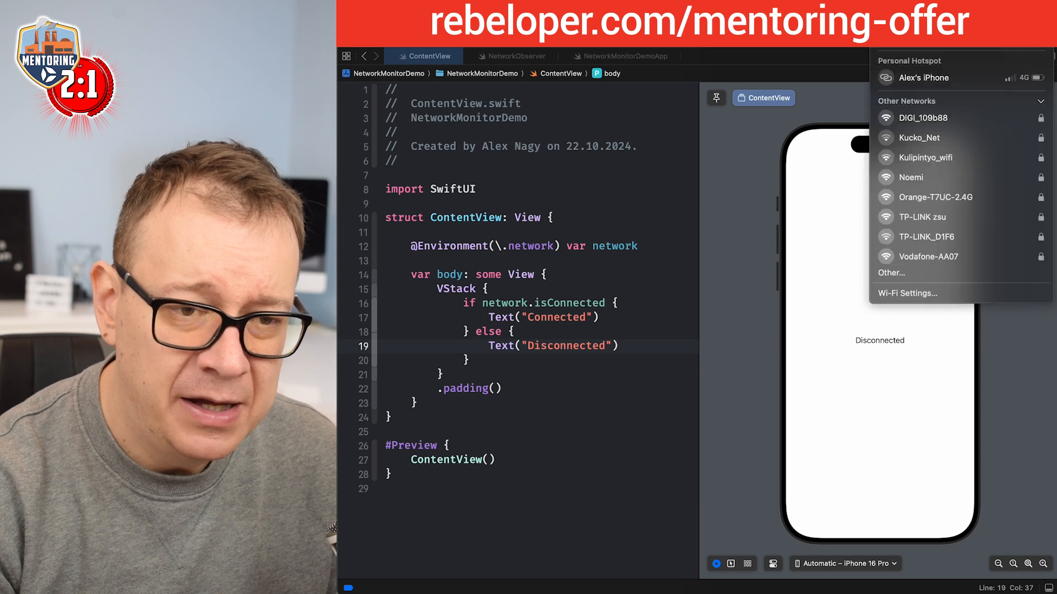